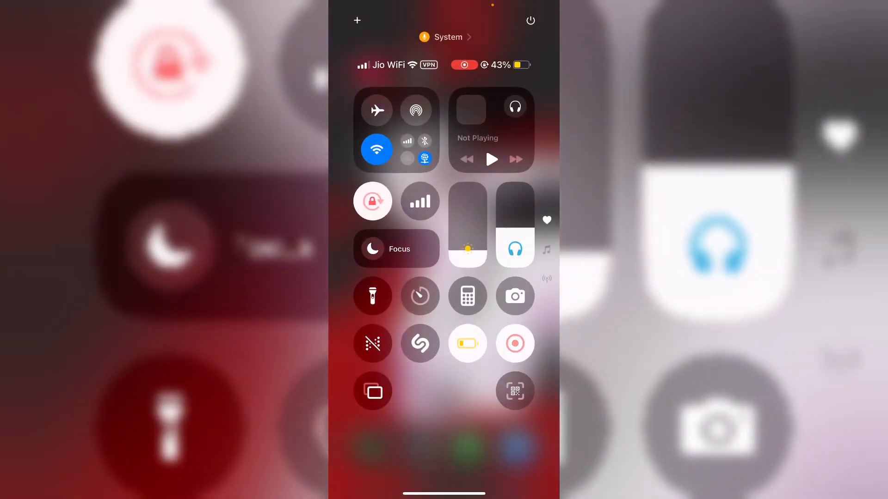
# Confirm Wi-Fi is connected in Control Center and return to the home screen.
pyautogui.click(419, 200)
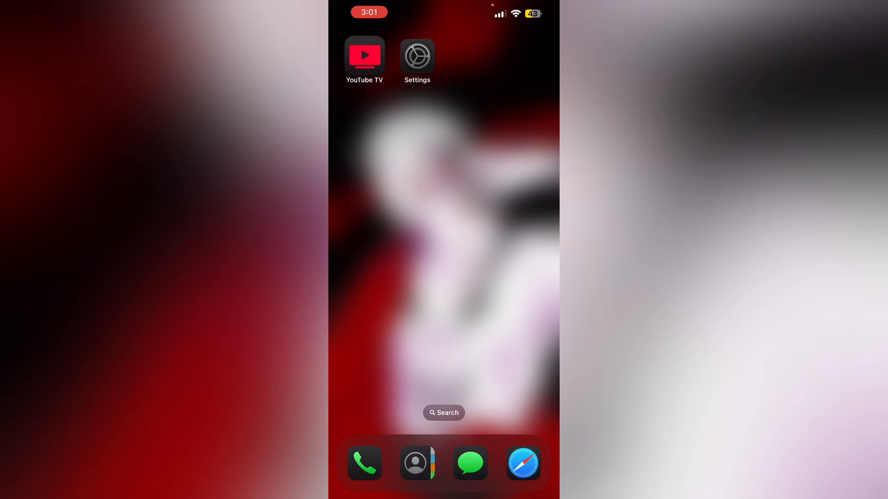
# Launch YouTube TV from the home screen so its Home page loads.
pyautogui.click(365, 55)
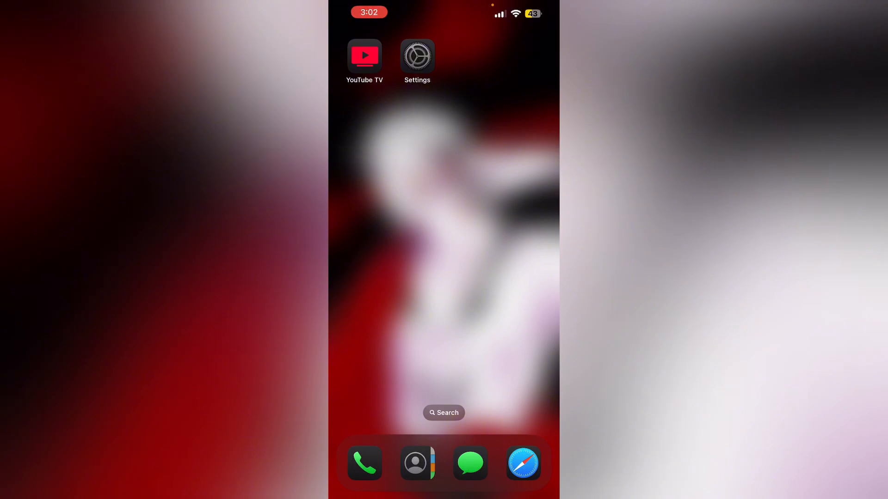
pyautogui.click(364, 55)
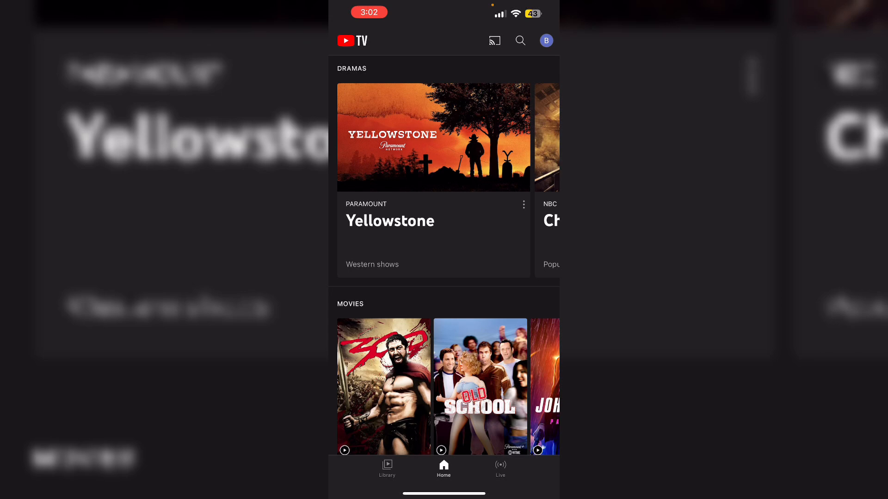
# Reach the account menu with settings, help and sign-out via the profile avatar.
pyautogui.click(545, 40)
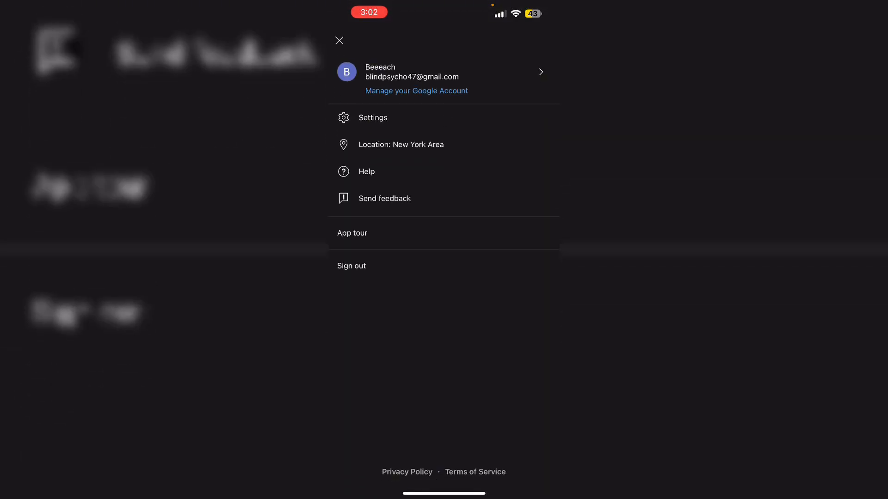